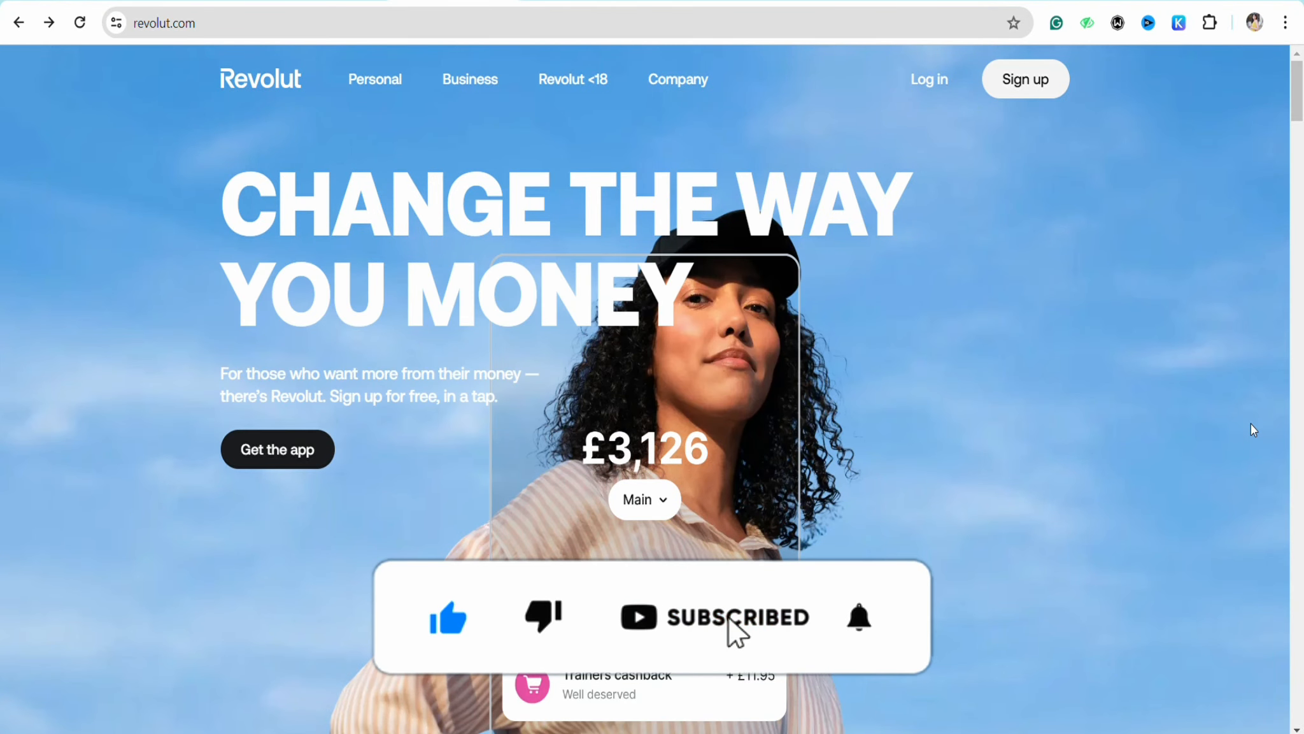
- Open the Cards page showing the 'Pick a card. Any card.' introduction
click(858, 616)
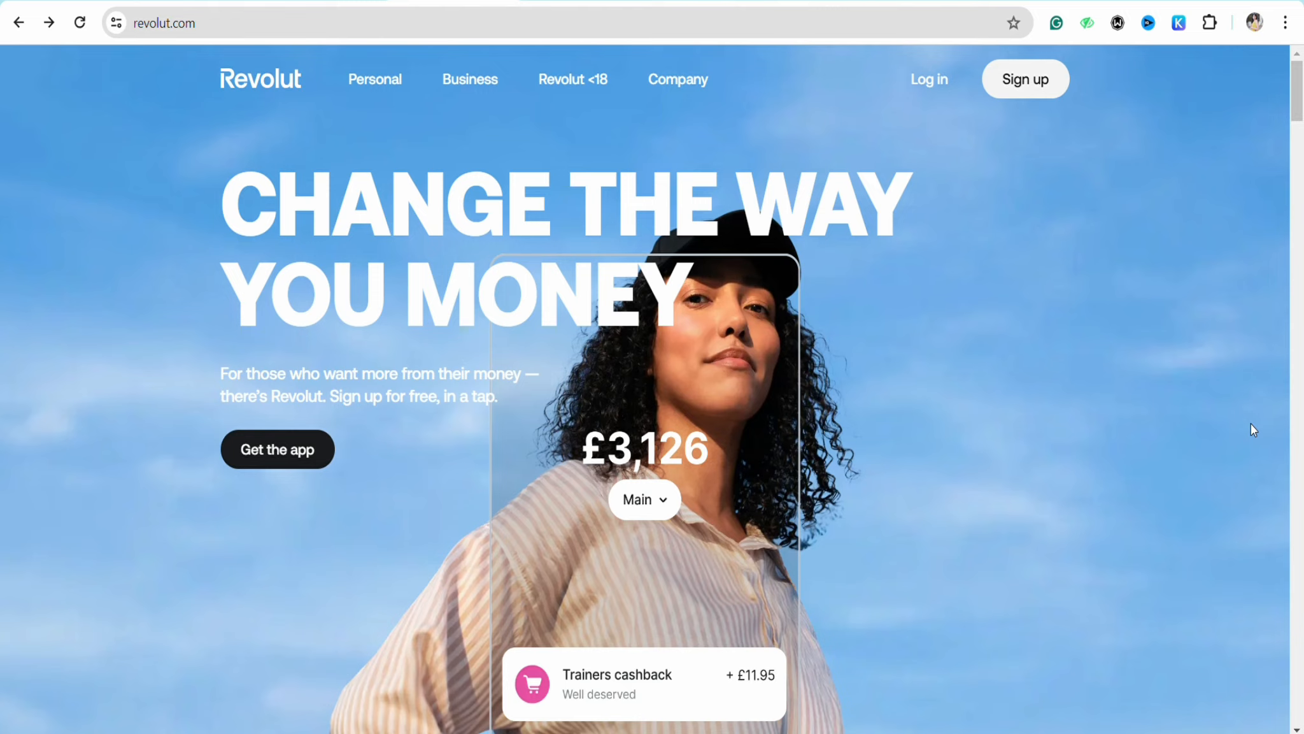
mouse_move(1206, 314)
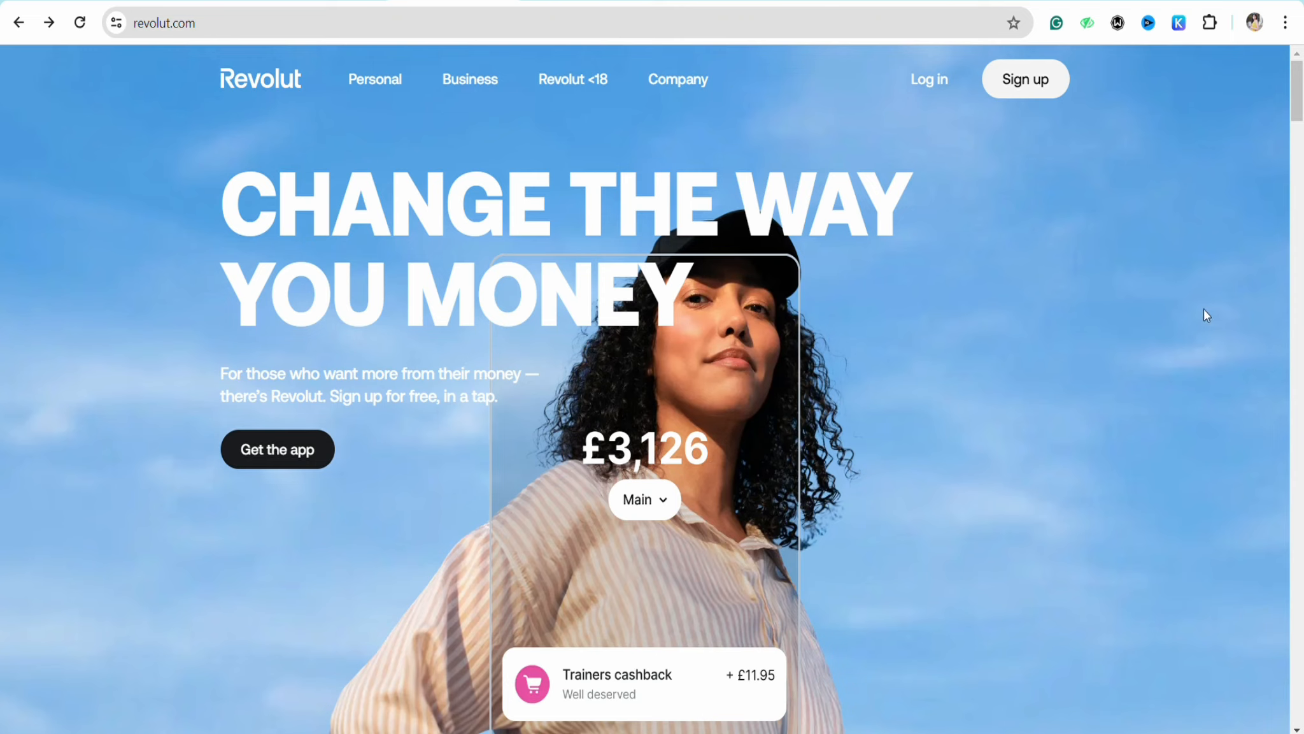
mouse_move(140, 337)
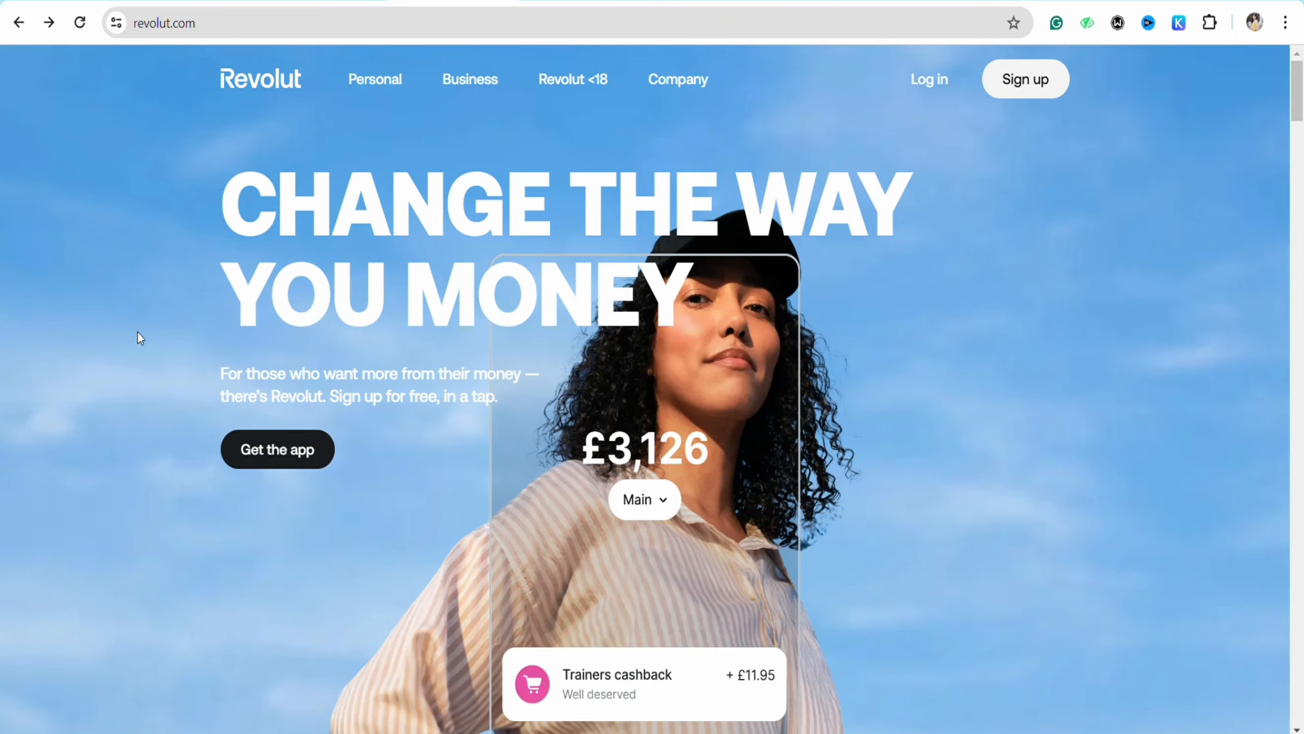
scroll(down, 3)
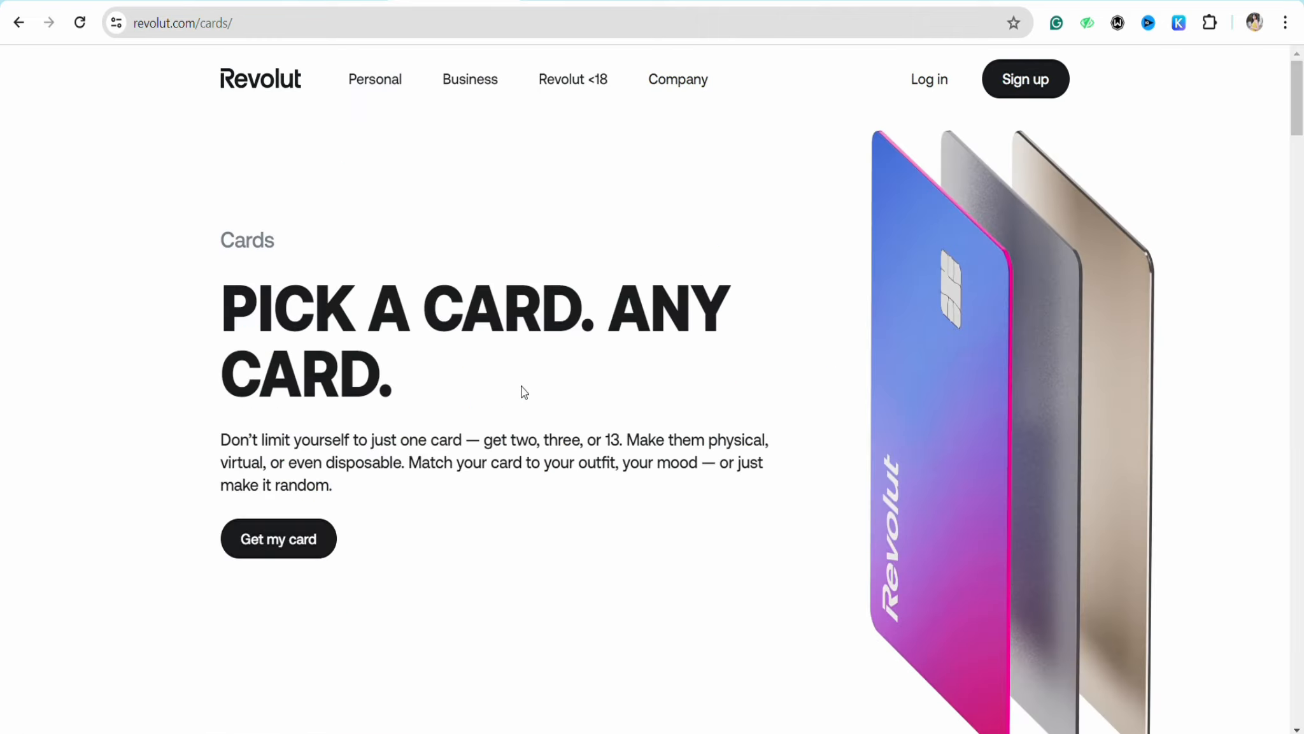
scroll(down, 3)
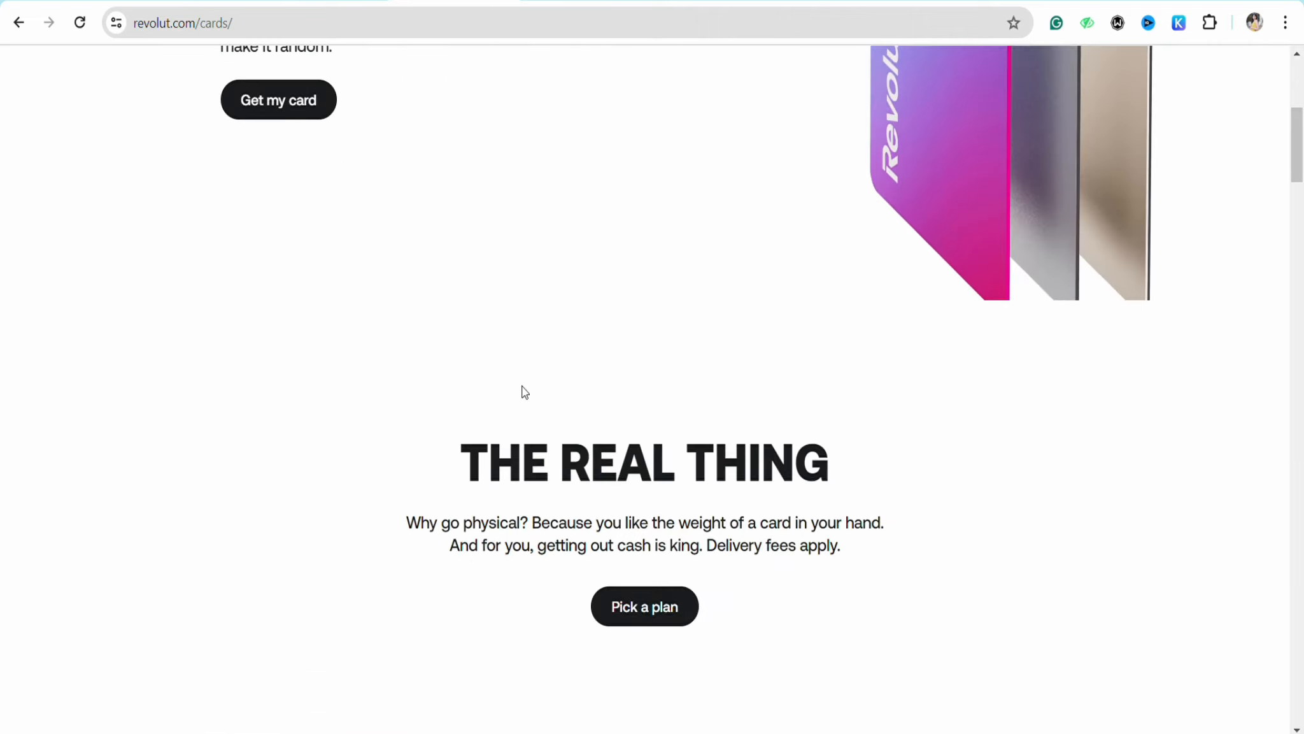
scroll(down, 3)
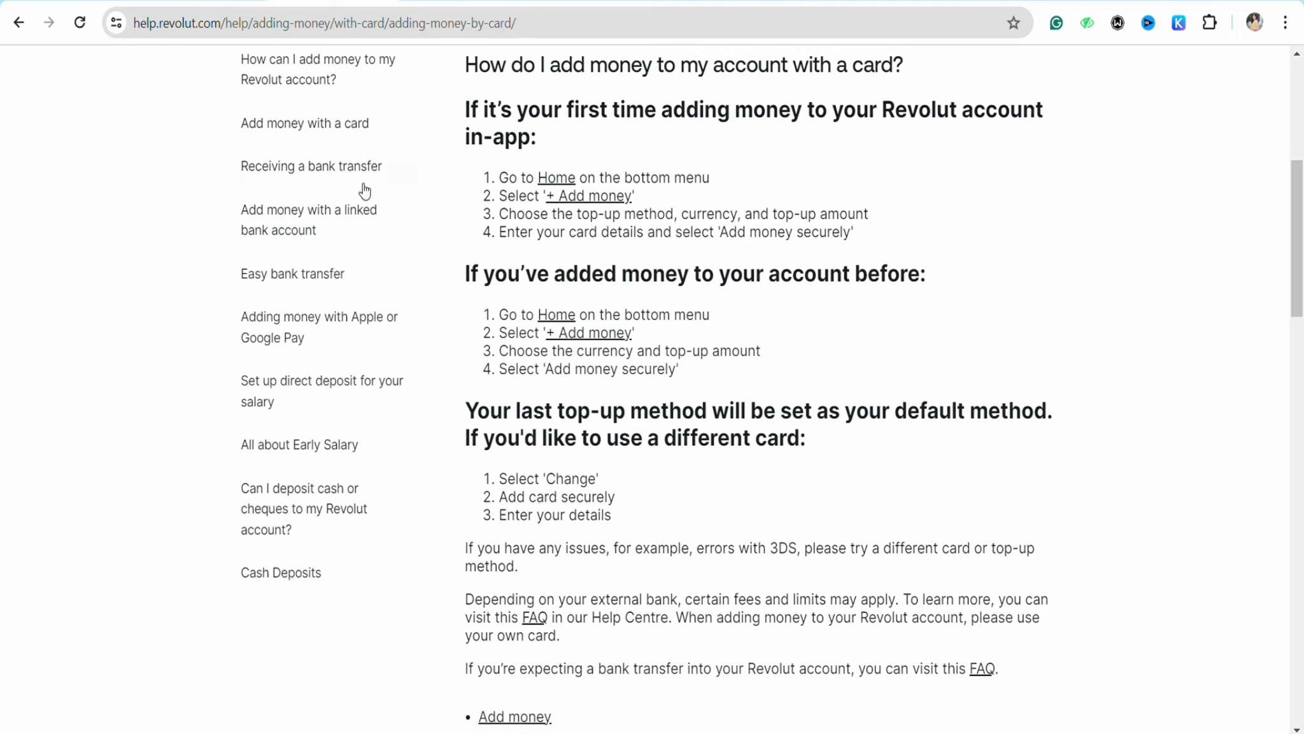
mouse_move(764, 178)
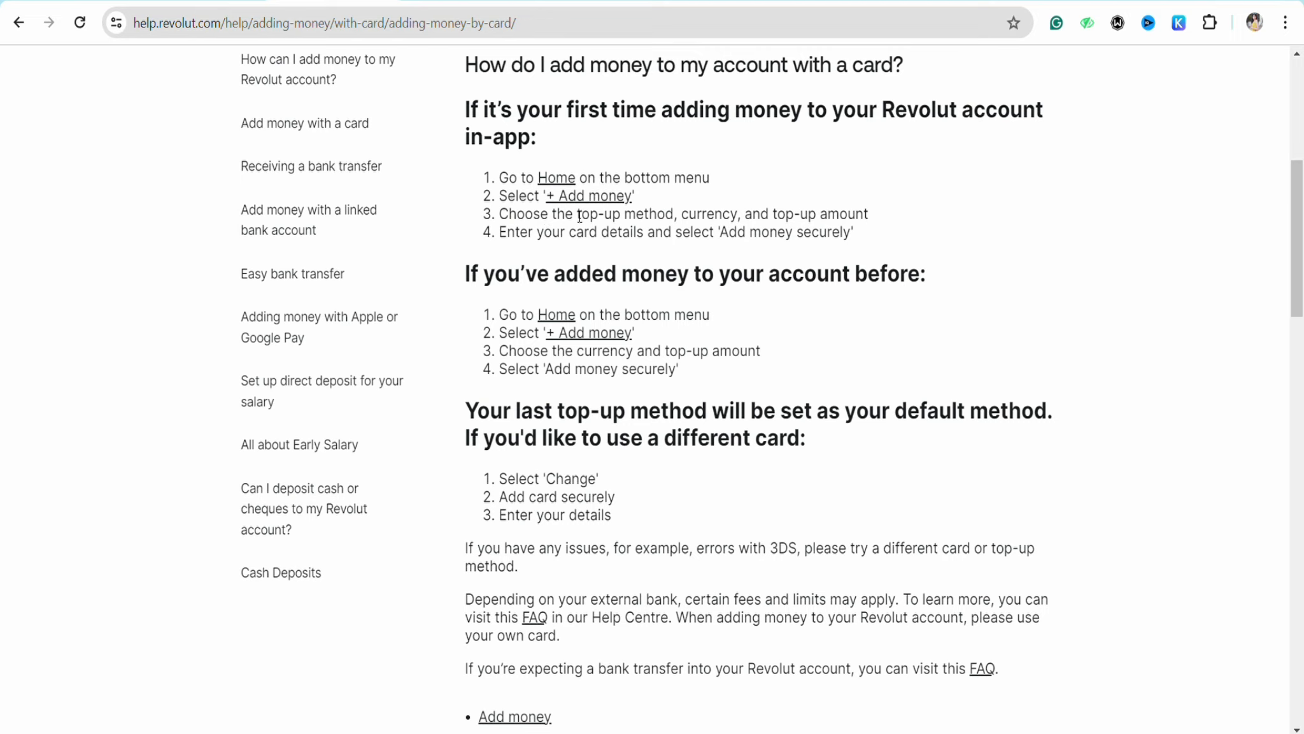
mouse_move(750, 214)
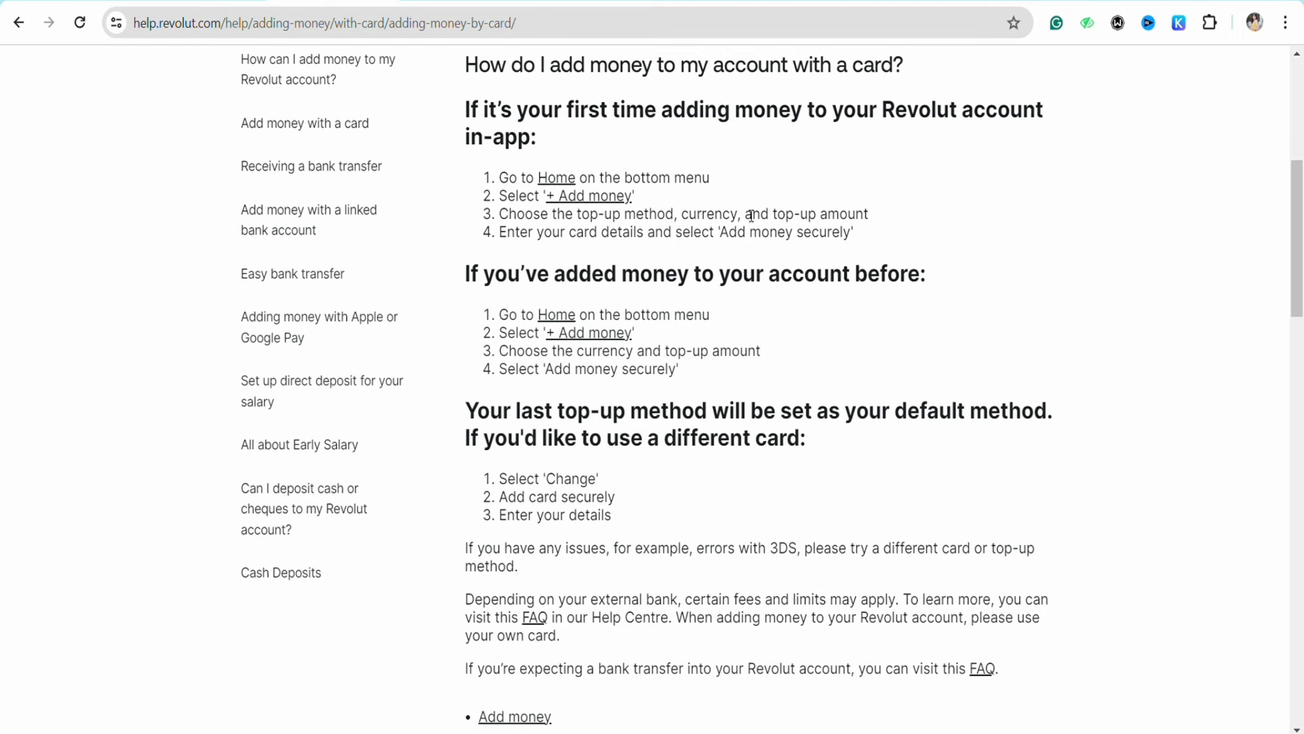
- Highlight 'top-up amount' in step 3 of the card top-up help article
double_click(820, 214)
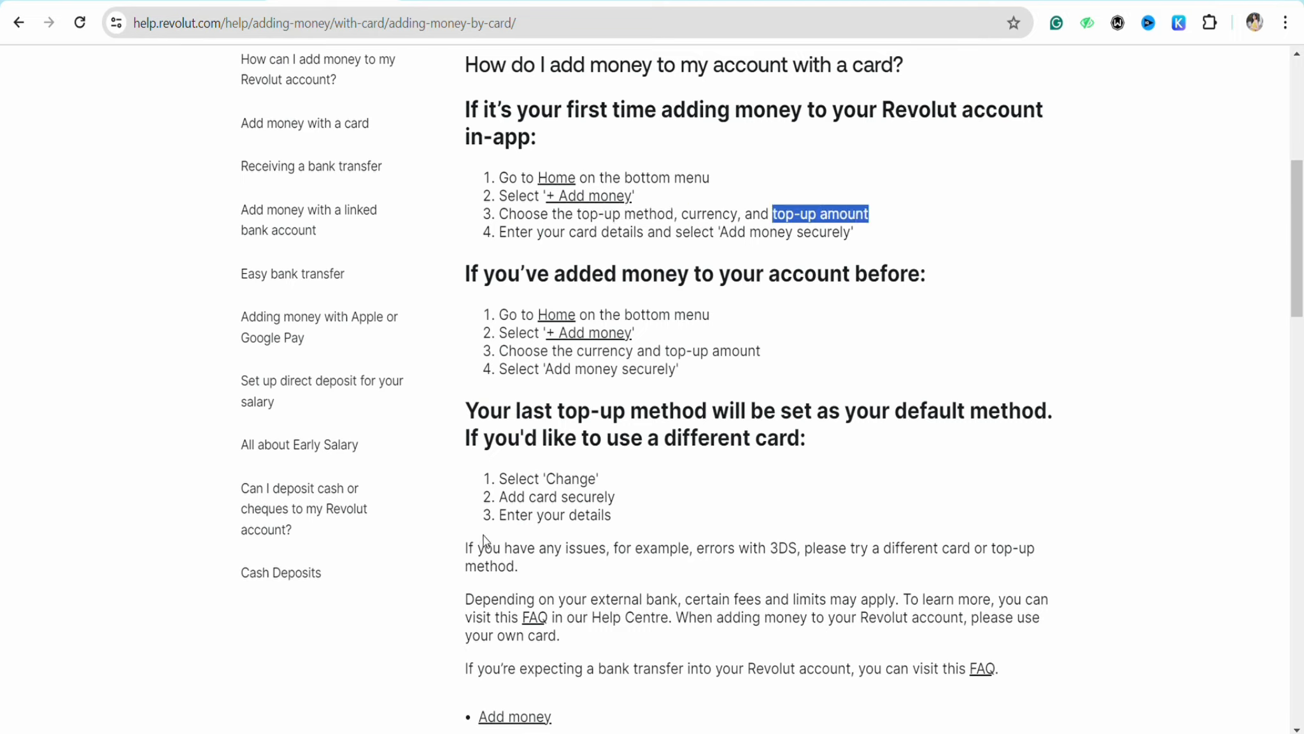
mouse_move(702, 346)
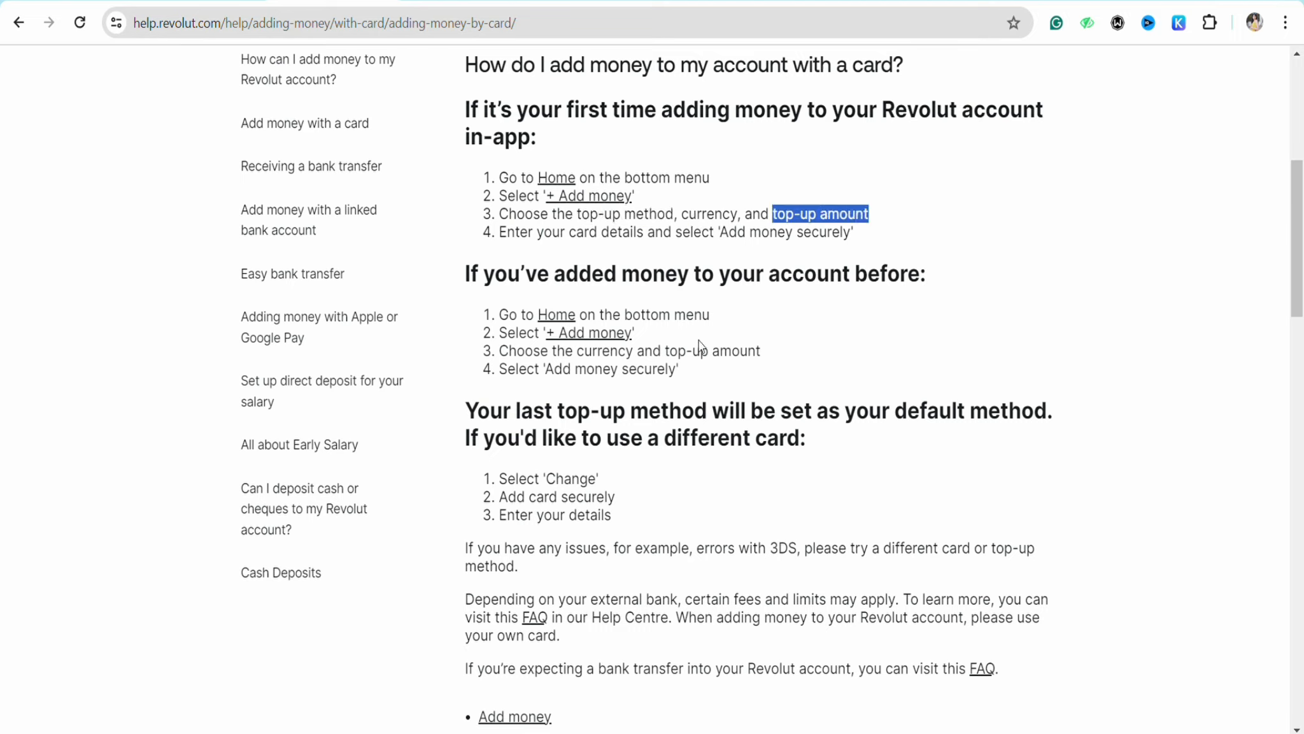
mouse_move(642, 337)
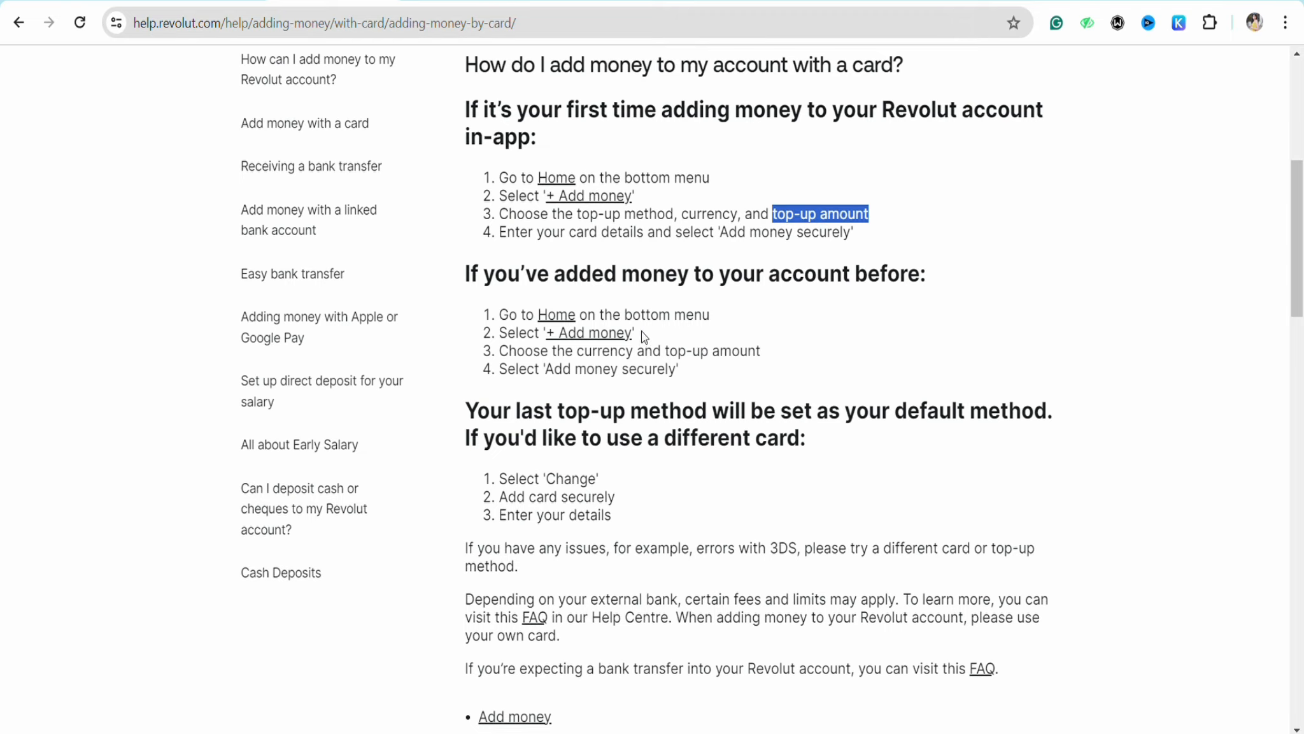
mouse_move(511, 269)
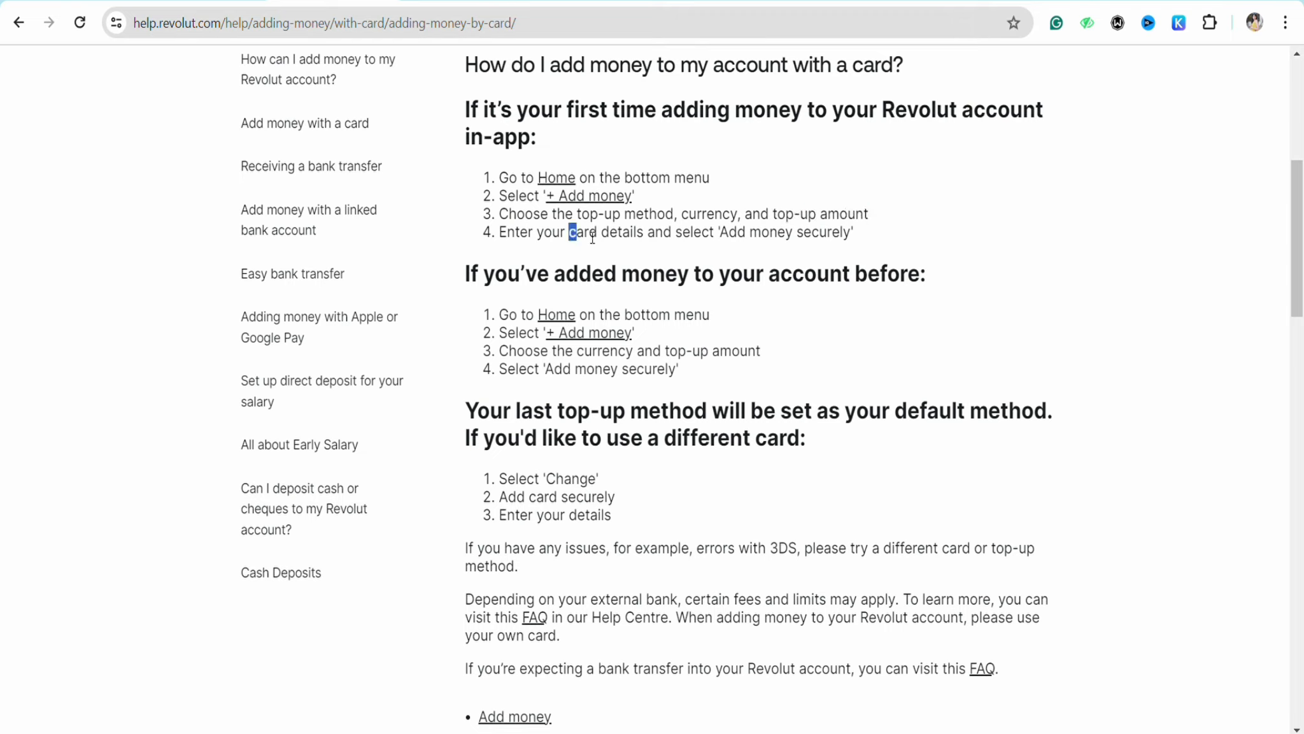
- Highlight 'card details' in step 4 of the first-time top-up steps
drag(568, 232, 654, 232)
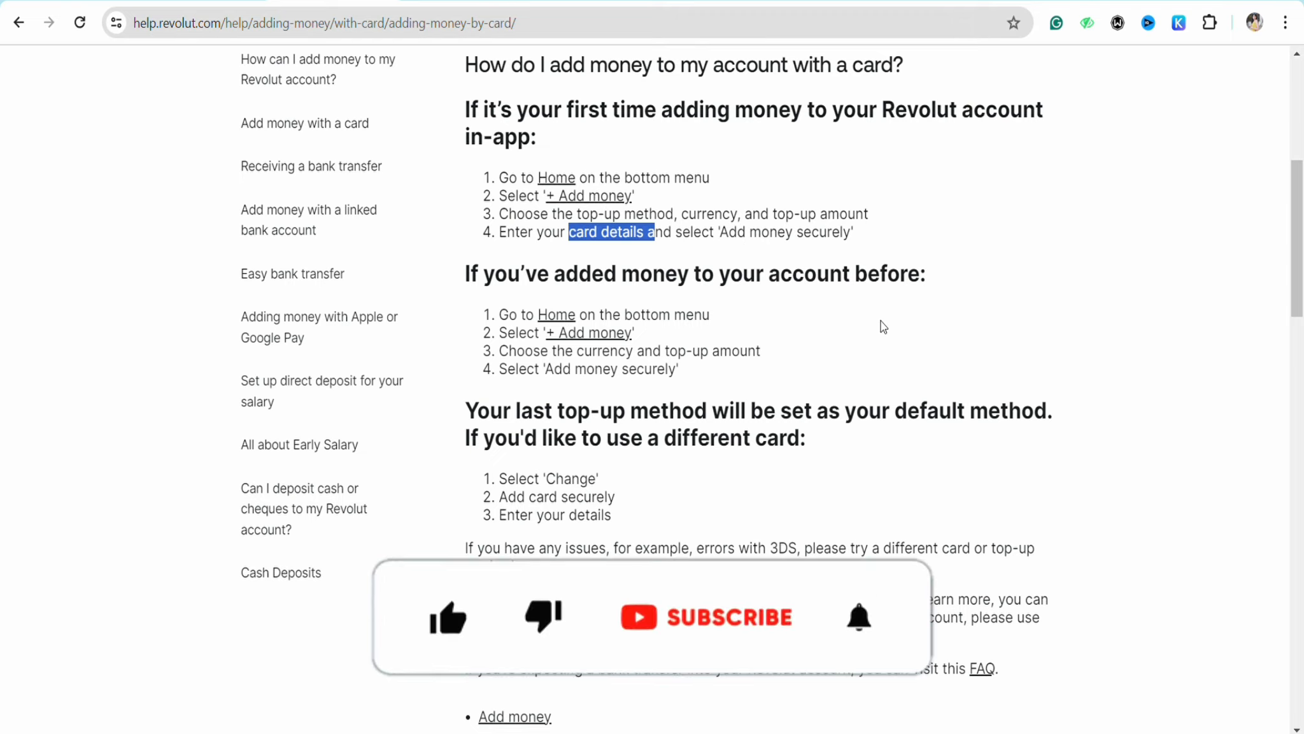
click(447, 616)
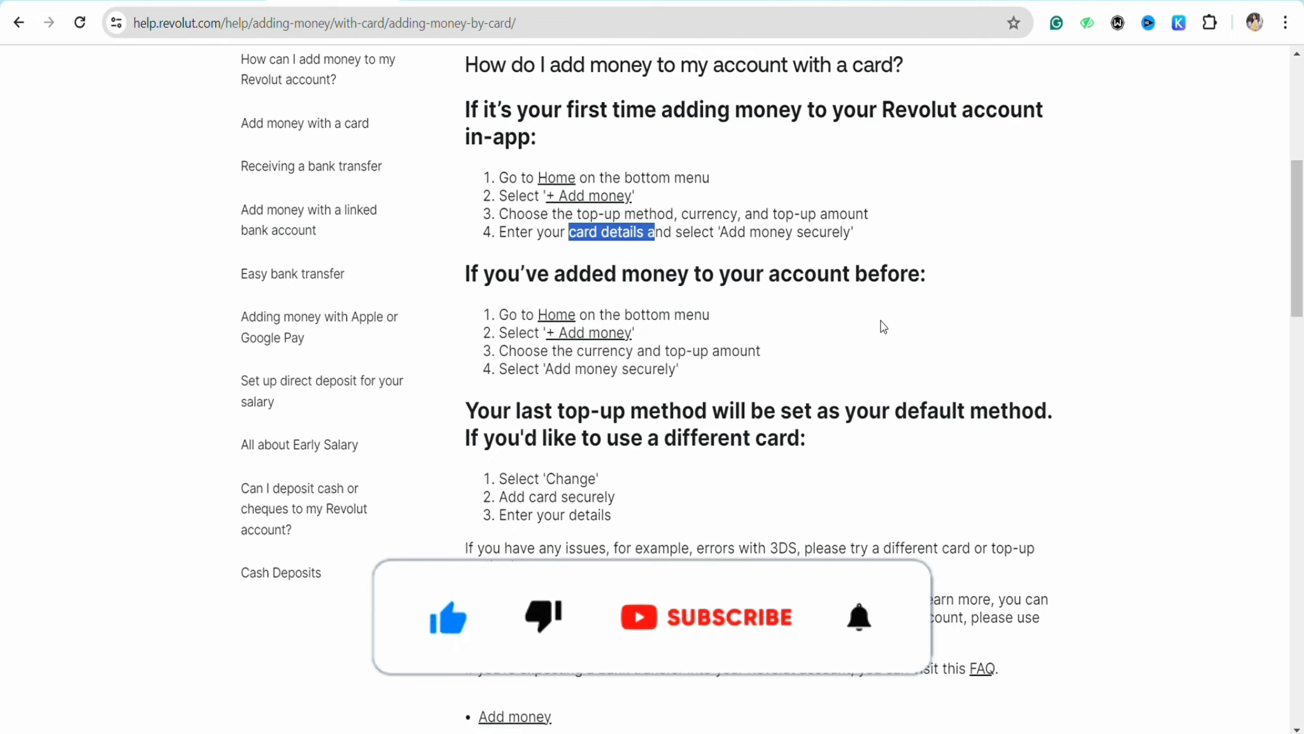